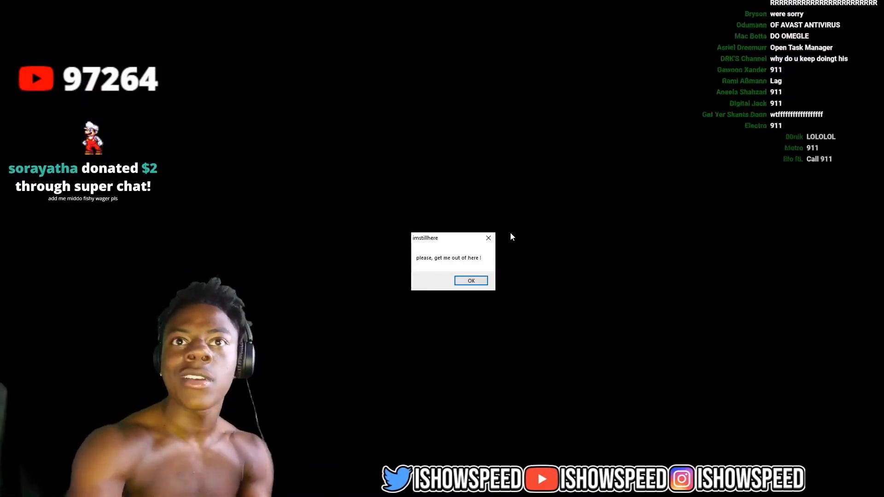
Dismiss the "please, get me out of here !" and "SAVE YOURSELF" message boxes
left_click(471, 281)
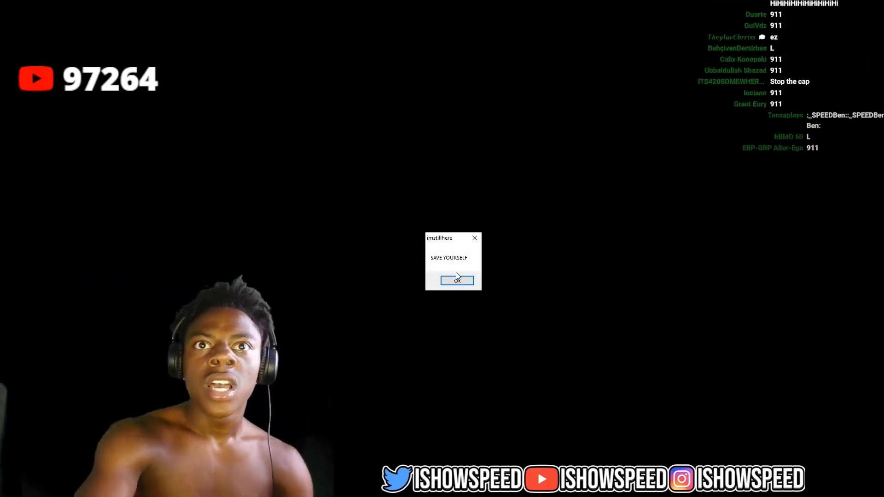
left_click(457, 281)
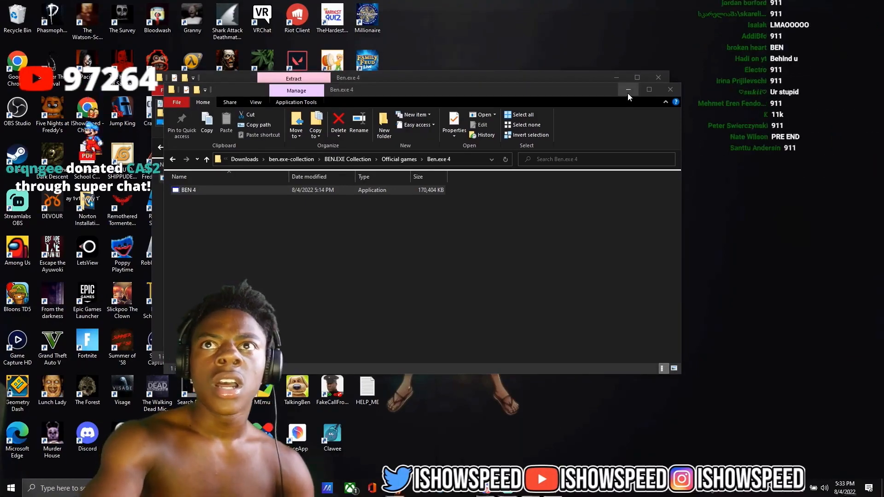
mouse_move(628, 90)
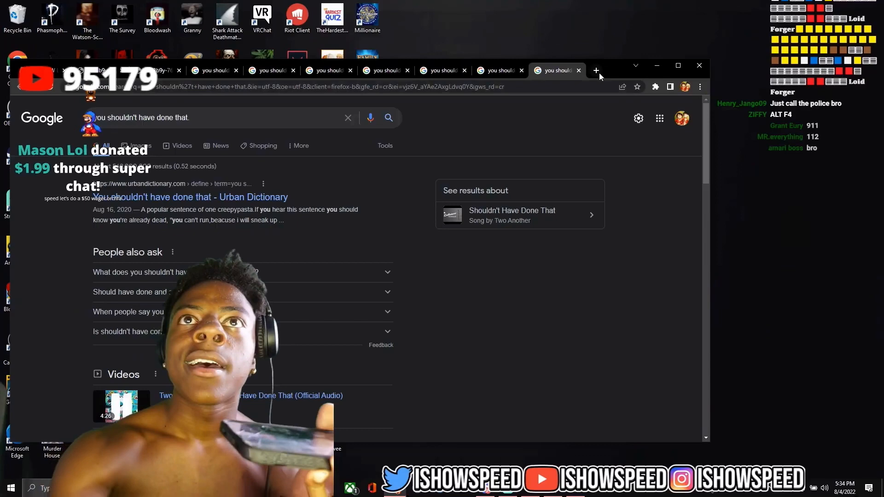
mouse_move(596, 70)
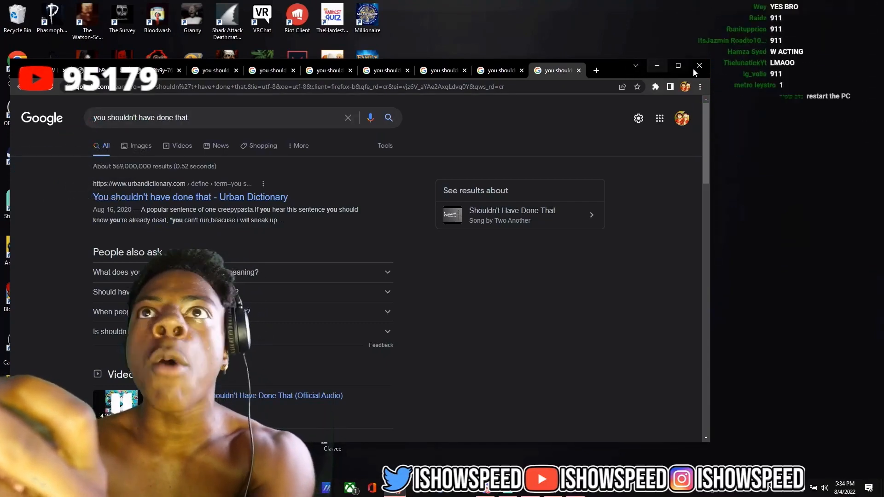
Close Chrome and all its "you shouldn't have done that" search tabs
left_click(699, 66)
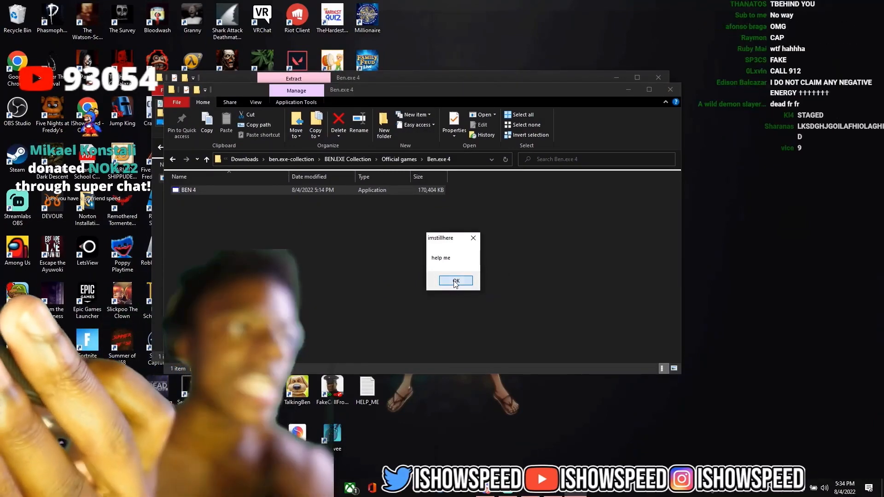
Dismiss the "help me" and "he's killing me" boxes, then close both Ben.exe 4 windows
left_click(455, 281)
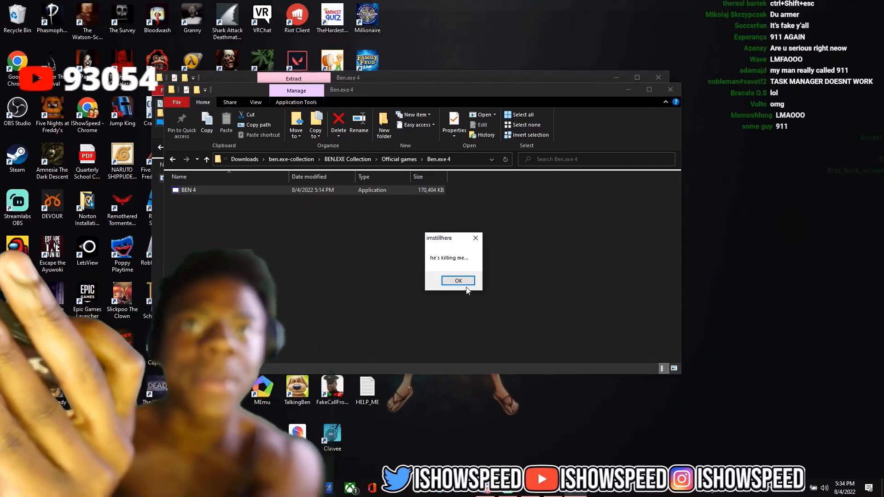
left_click(458, 281)
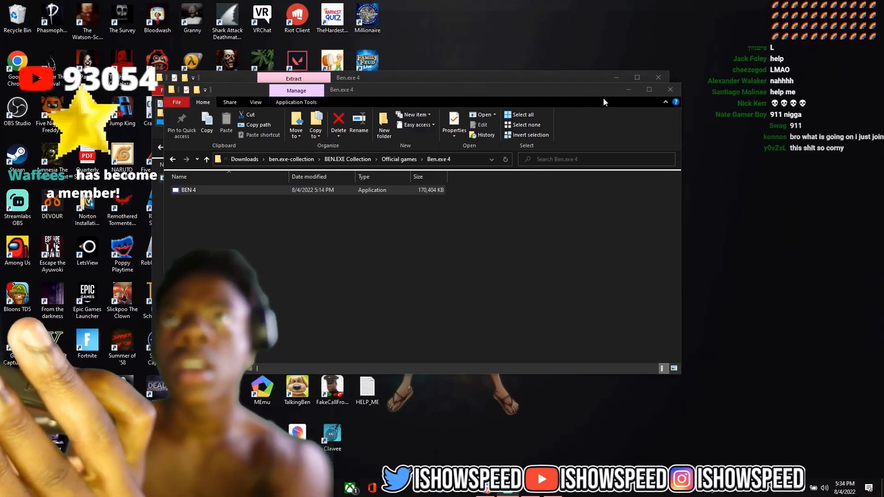
left_click(293, 78)
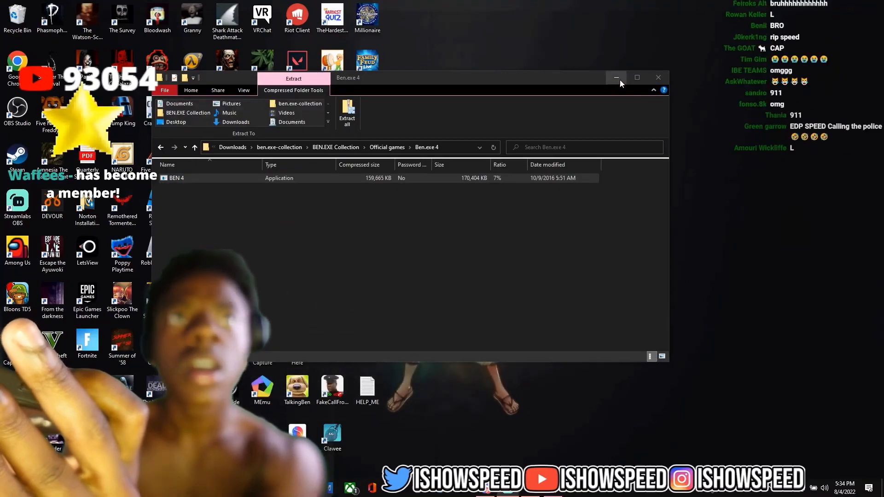
left_click(657, 78)
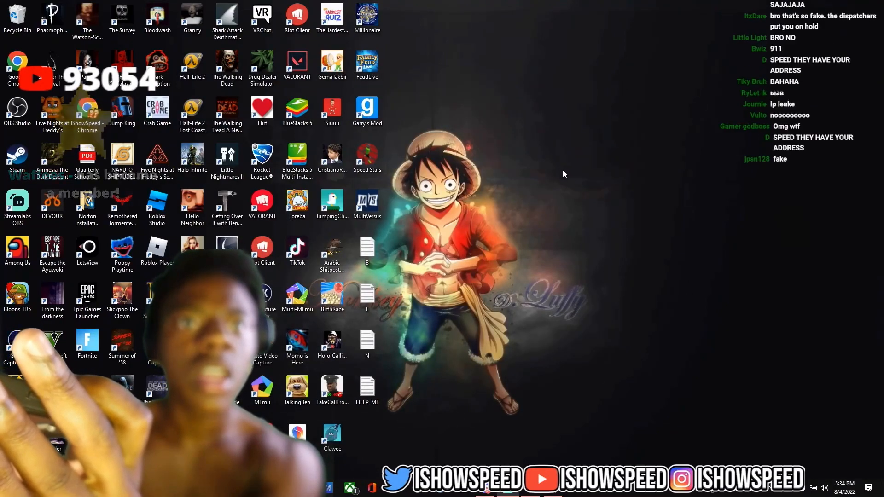